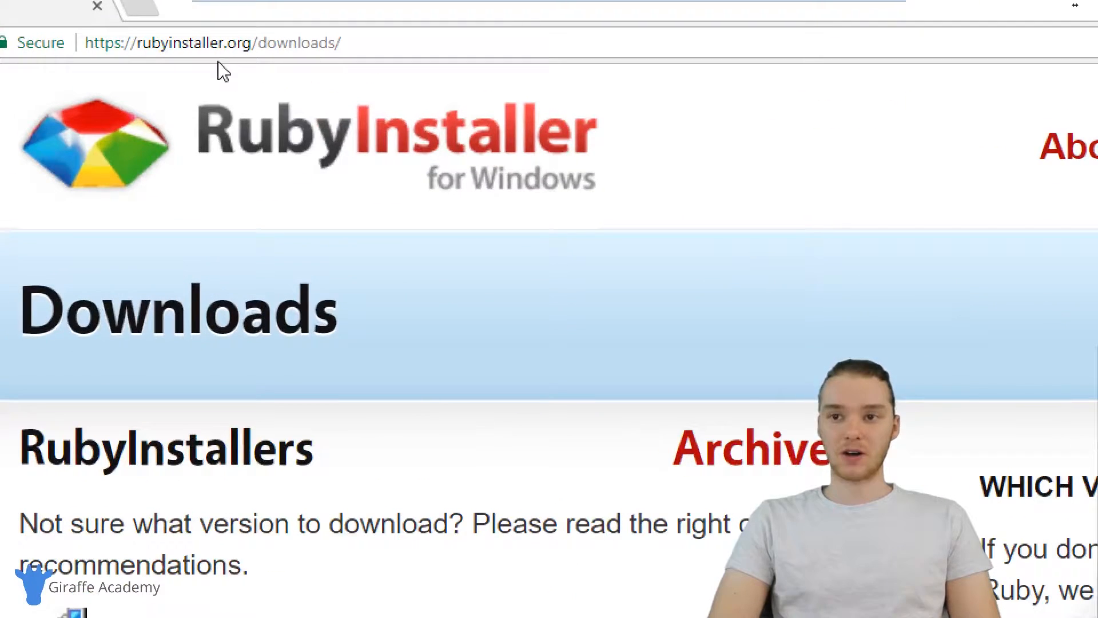
mouse_move(290, 130)
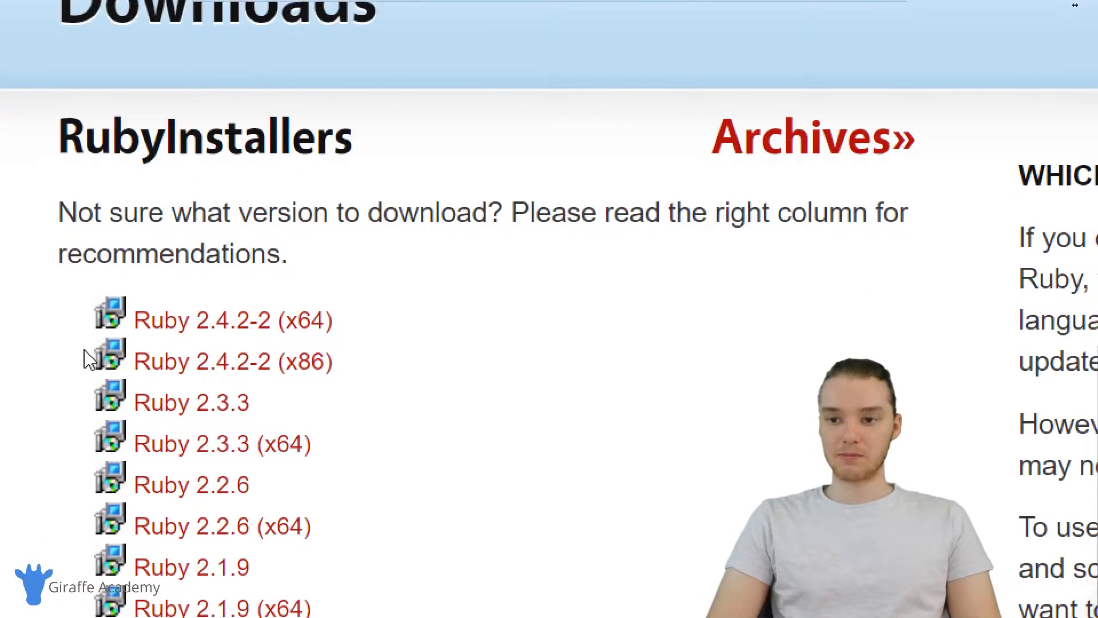
mouse_move(189, 336)
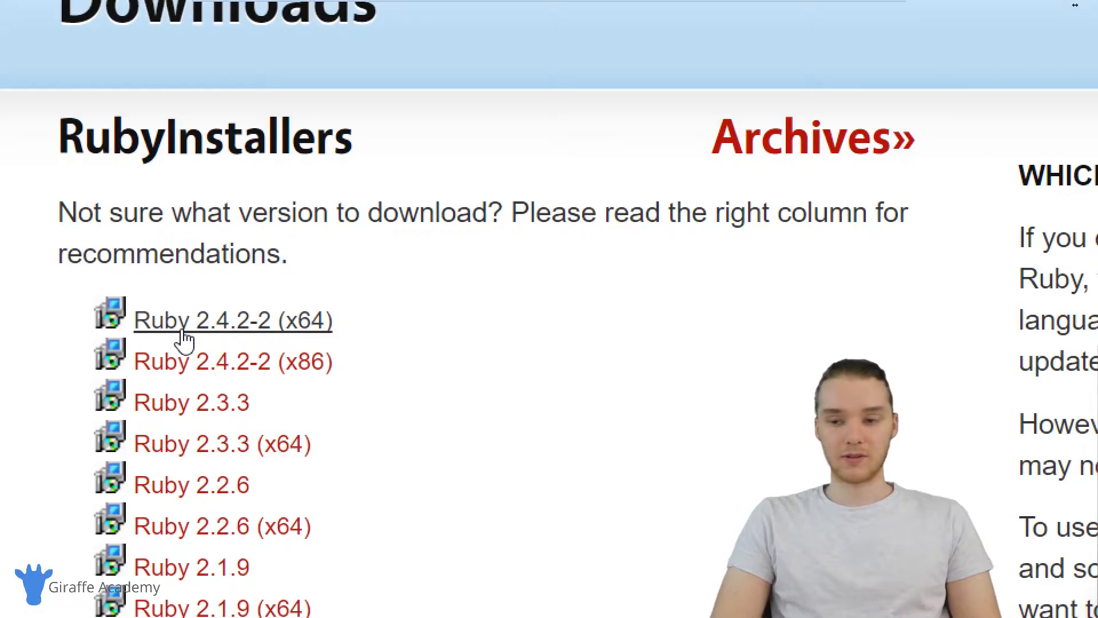
mouse_move(224, 332)
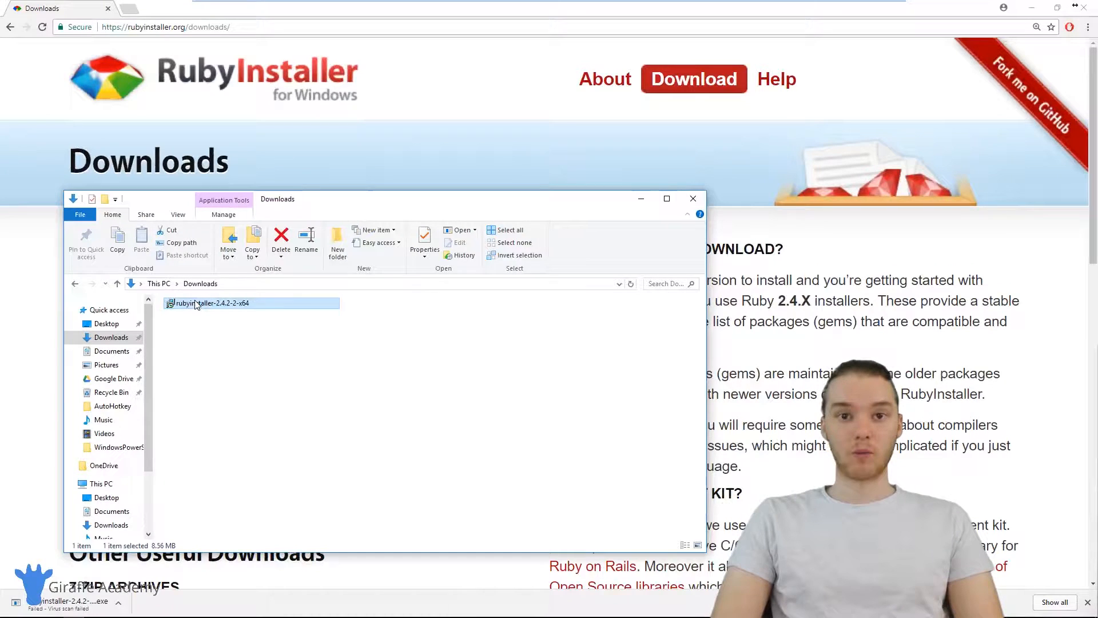
Run rubyinstaller-2.4.2-2-x64 from the Downloads folder.
double_click(210, 302)
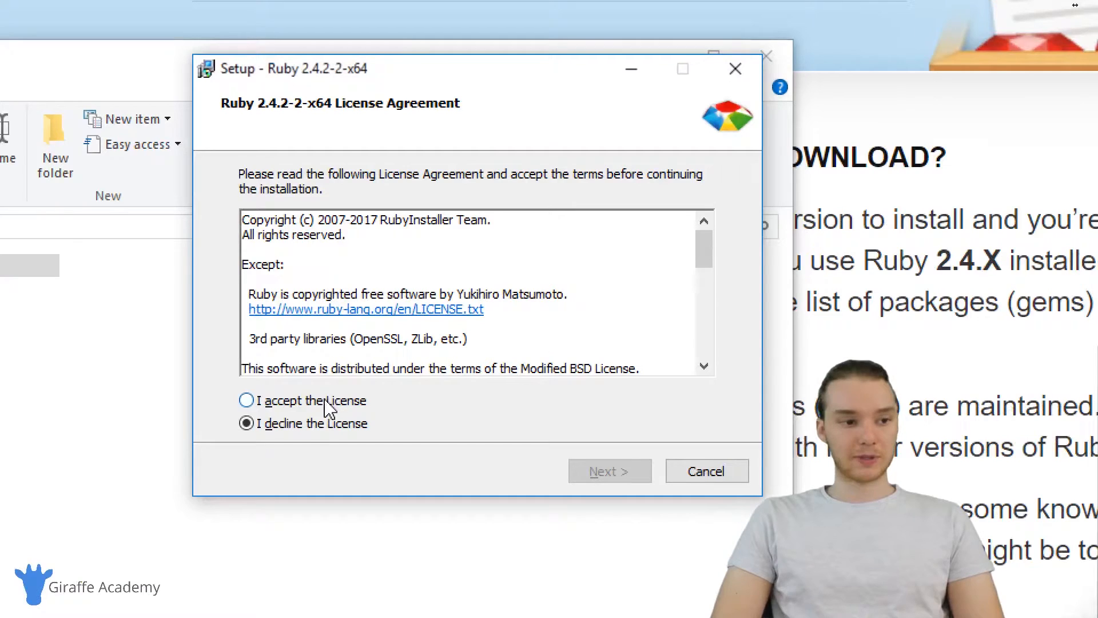
Accept the license, install Ruby 2.4.2-2 x64, and finish with 'Run ridk install' enabled.
left_click(609, 470)
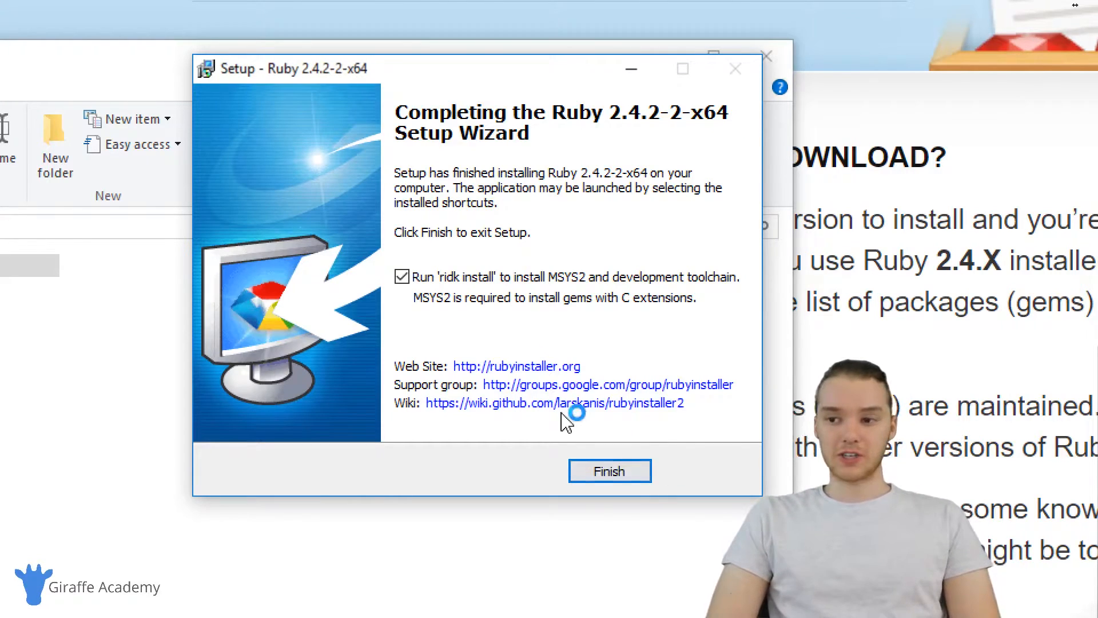
mouse_move(553, 350)
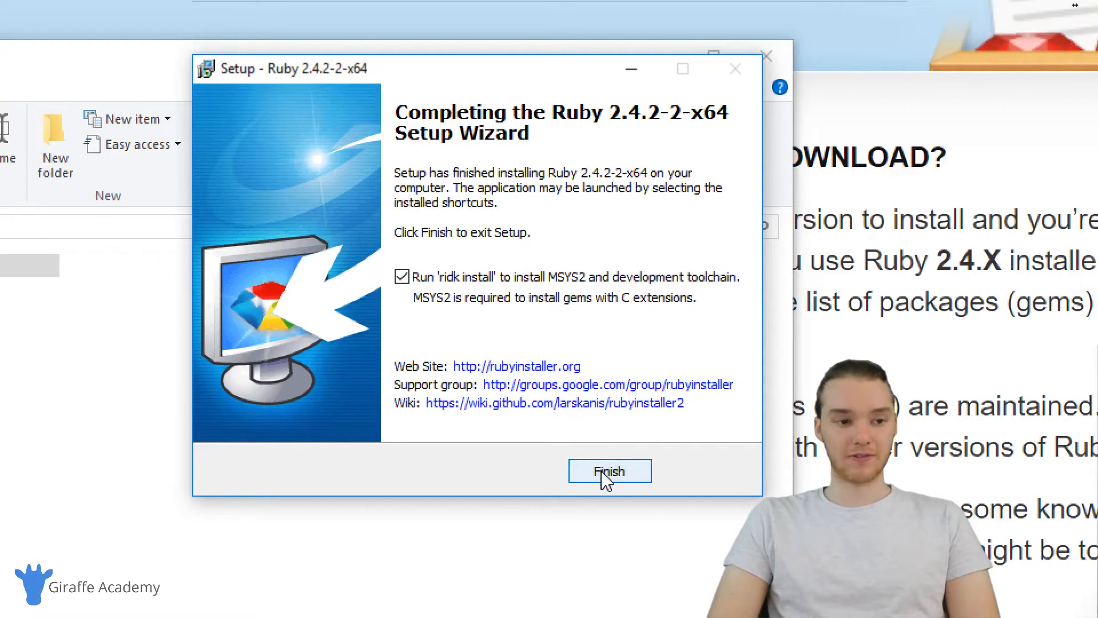
left_click(608, 470)
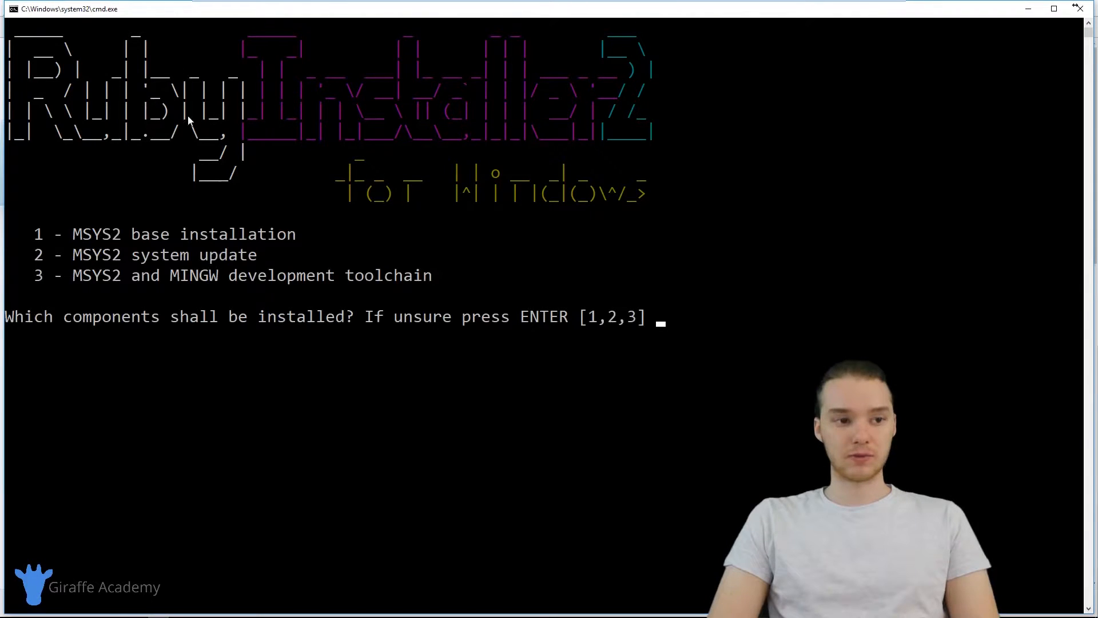
mouse_move(277, 267)
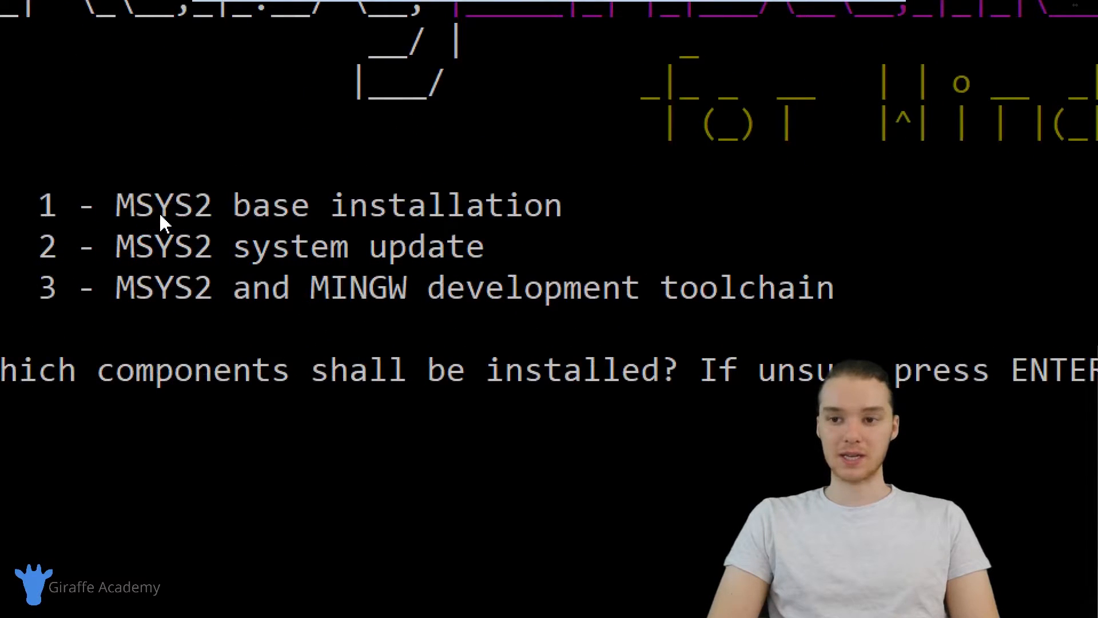
mouse_move(192, 262)
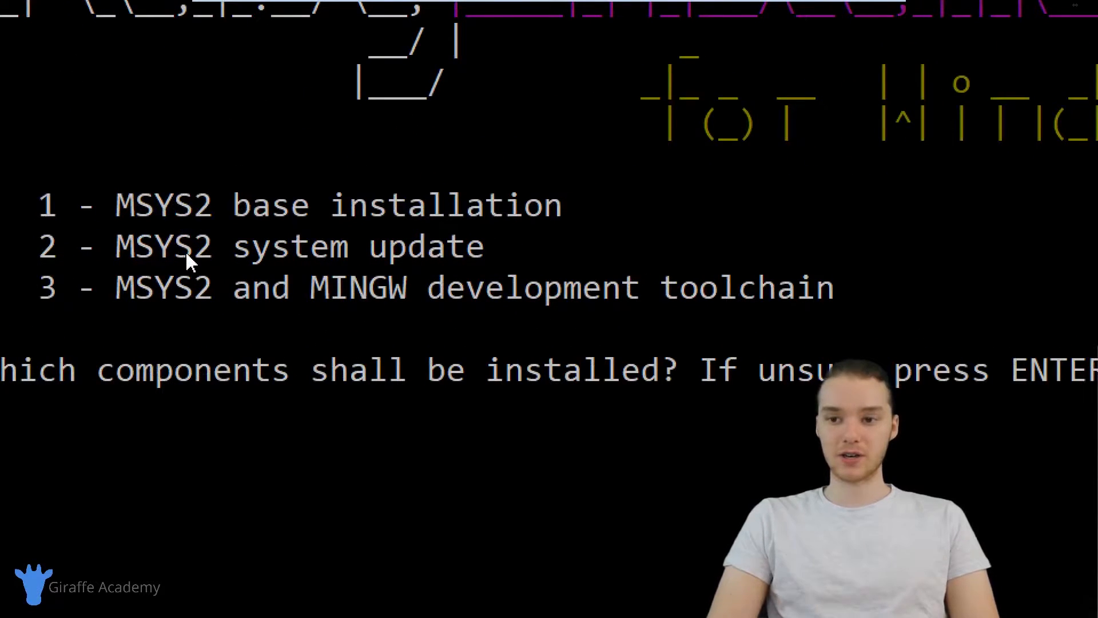
mouse_move(203, 302)
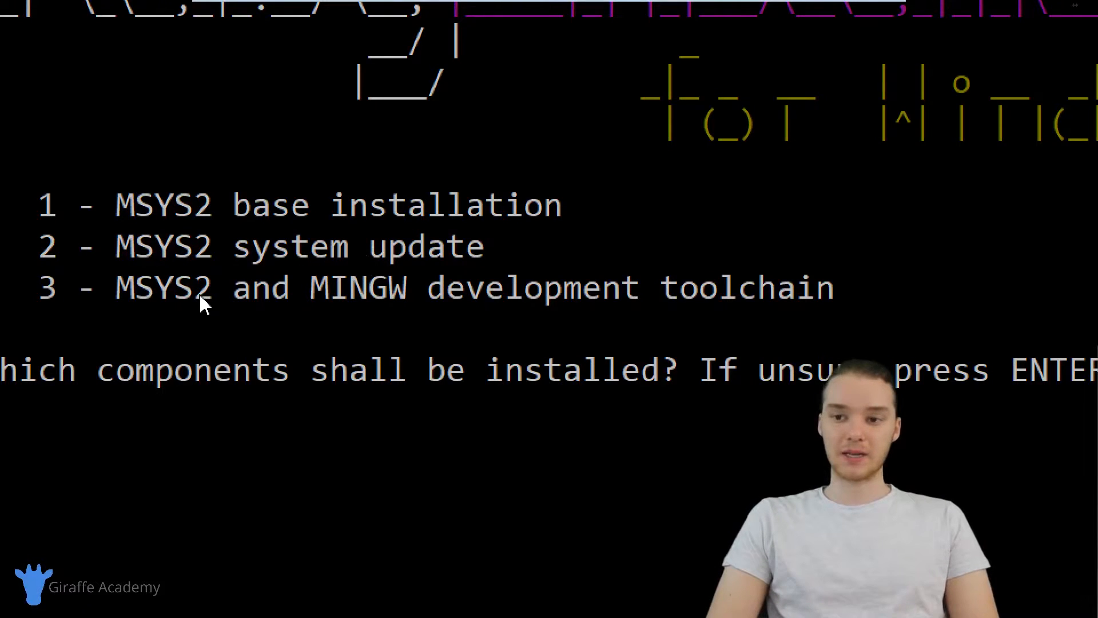
mouse_move(413, 311)
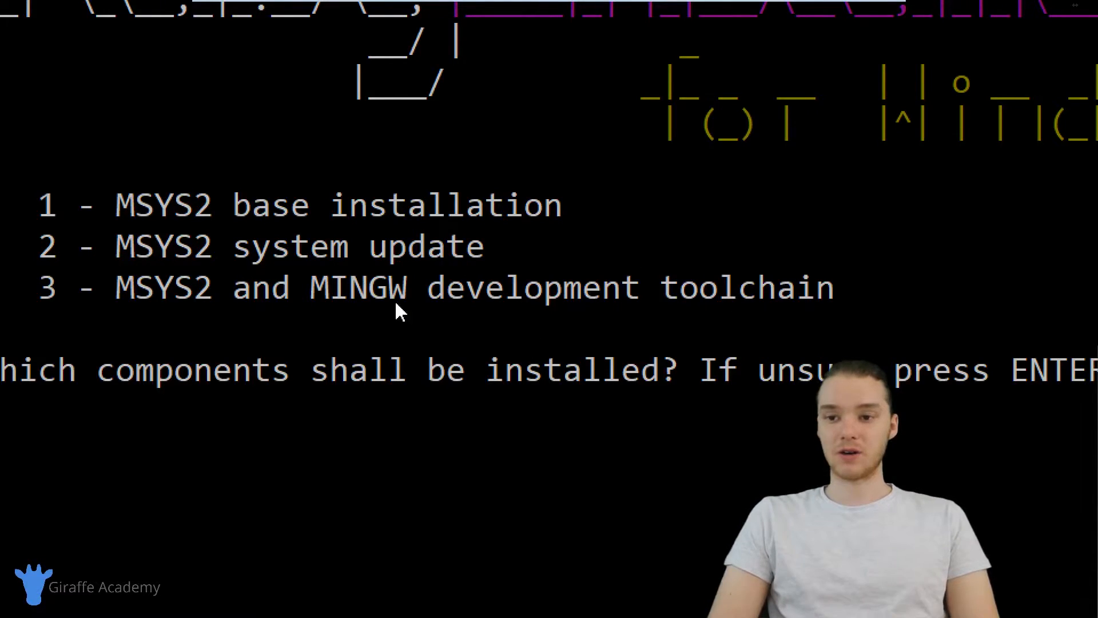
mouse_move(389, 312)
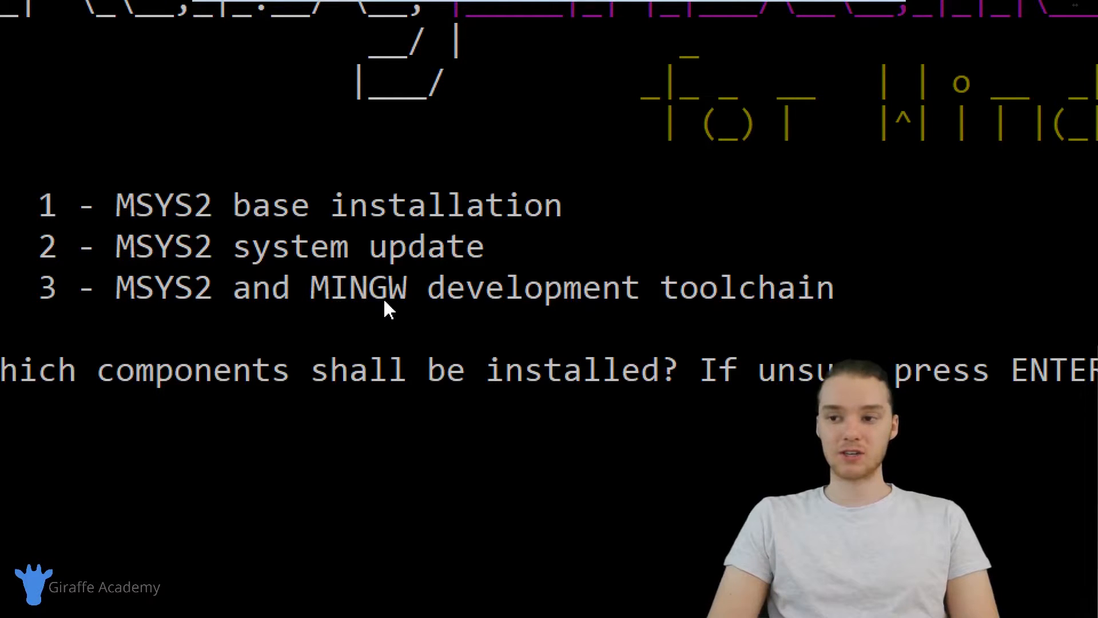
mouse_move(421, 294)
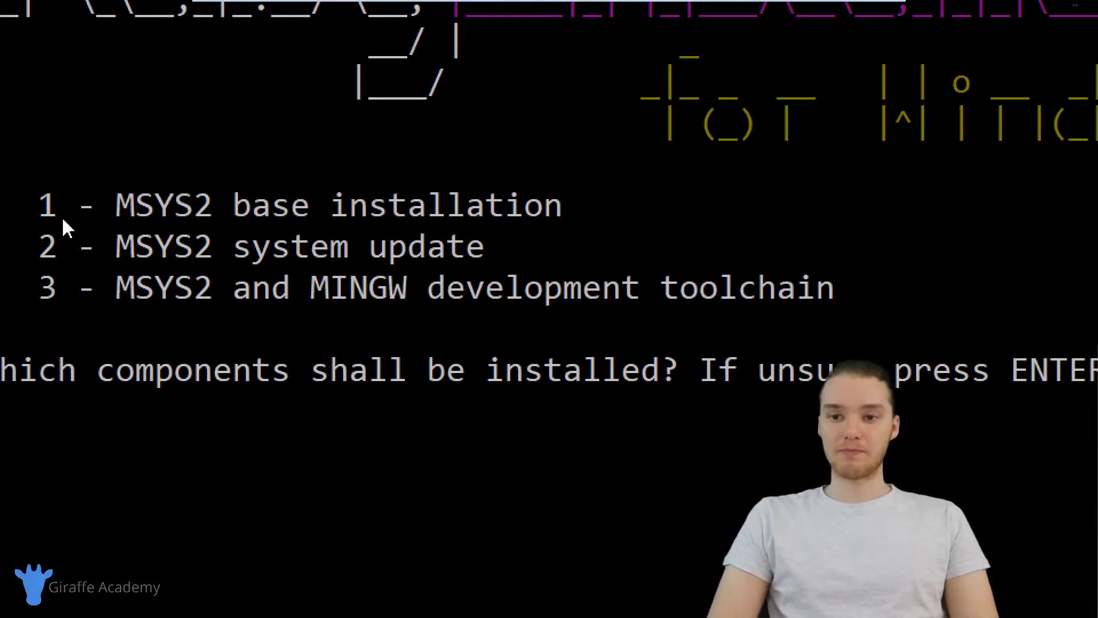
mouse_move(60, 286)
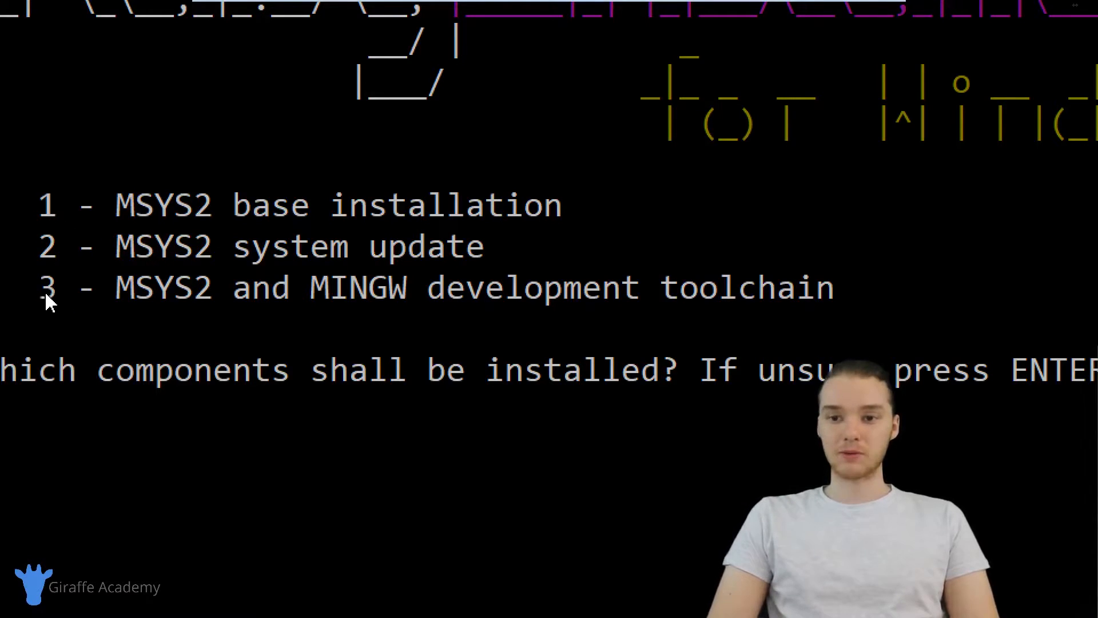
left_click_drag(42, 287, 301, 287)
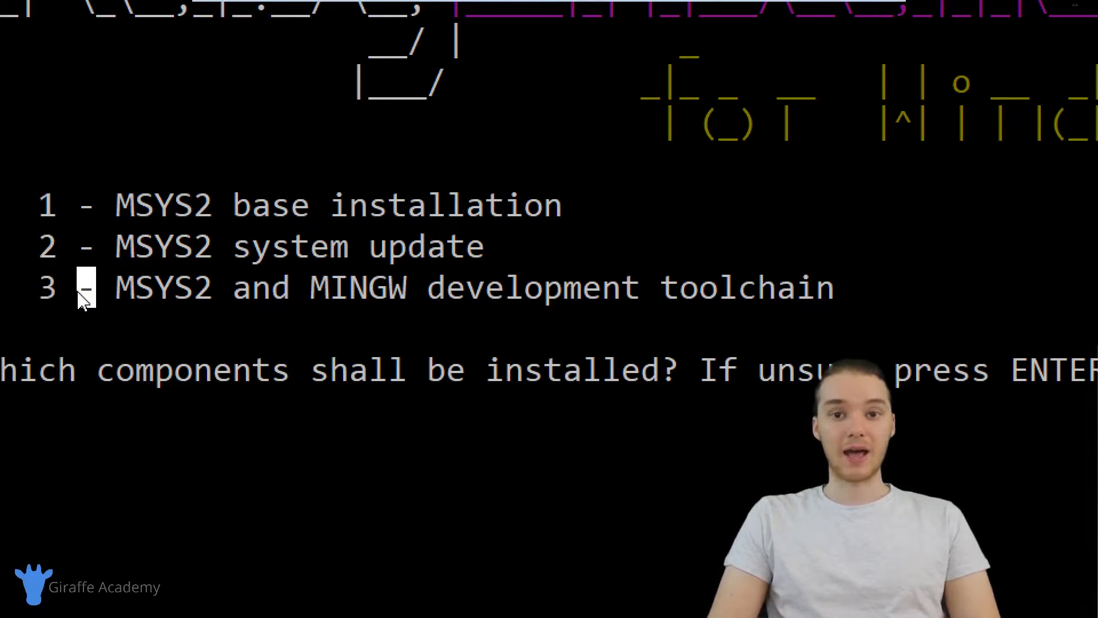
mouse_move(103, 301)
type("1")
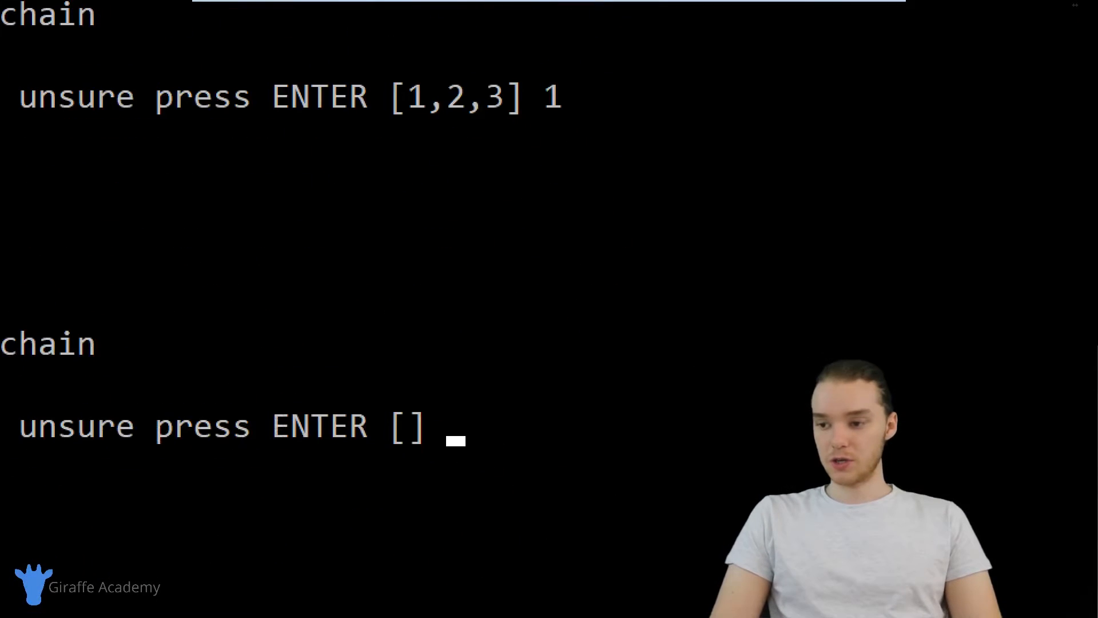
Run ridk options 2 and 3: MSYS2 system update and MSYS2/MINGW toolchain install.
type("2")
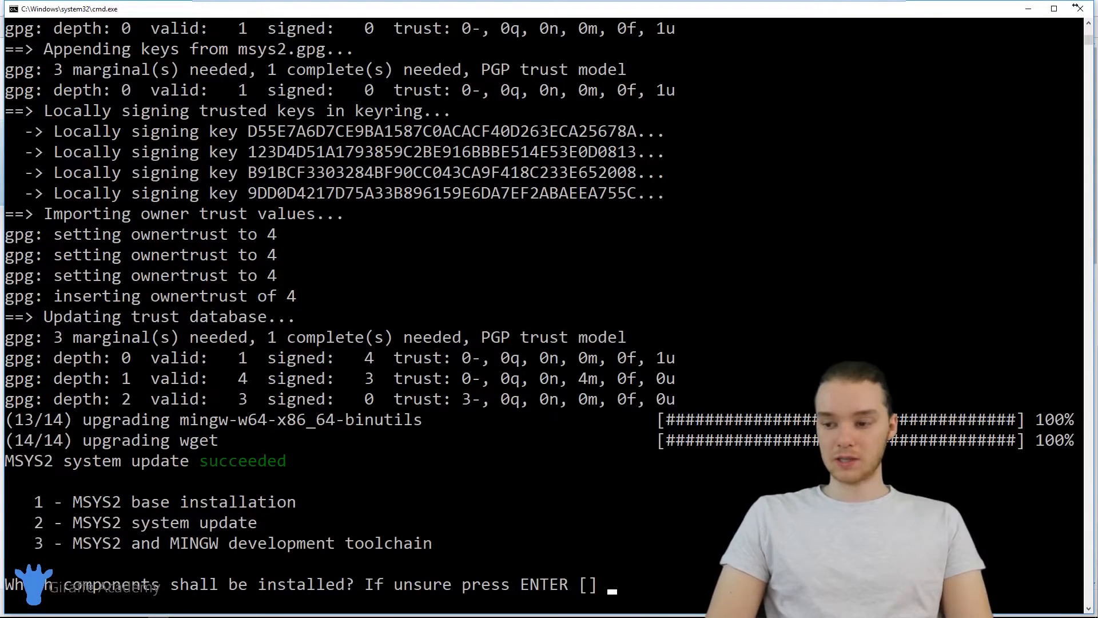
type("3")
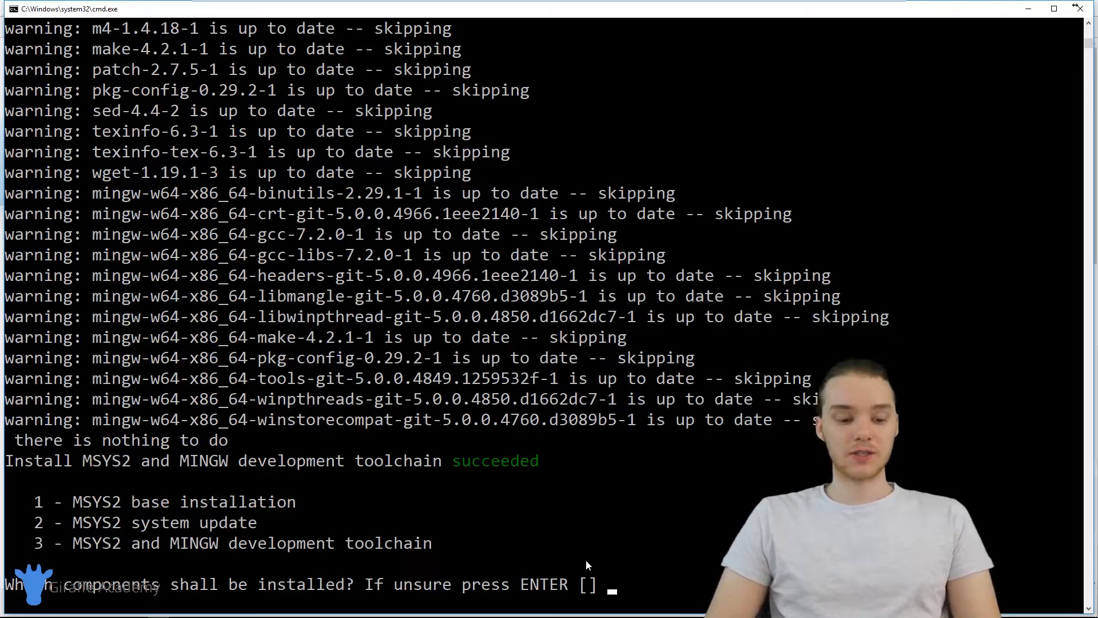
mouse_move(905, 72)
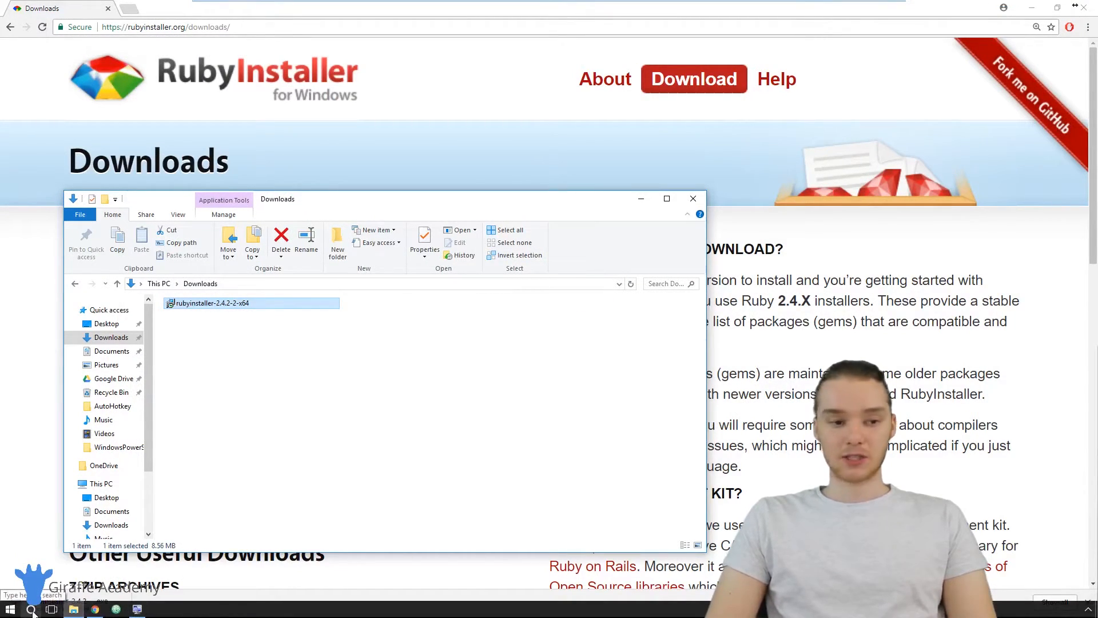
Search Windows for cmd and open a new Command Prompt.
left_click(31, 608)
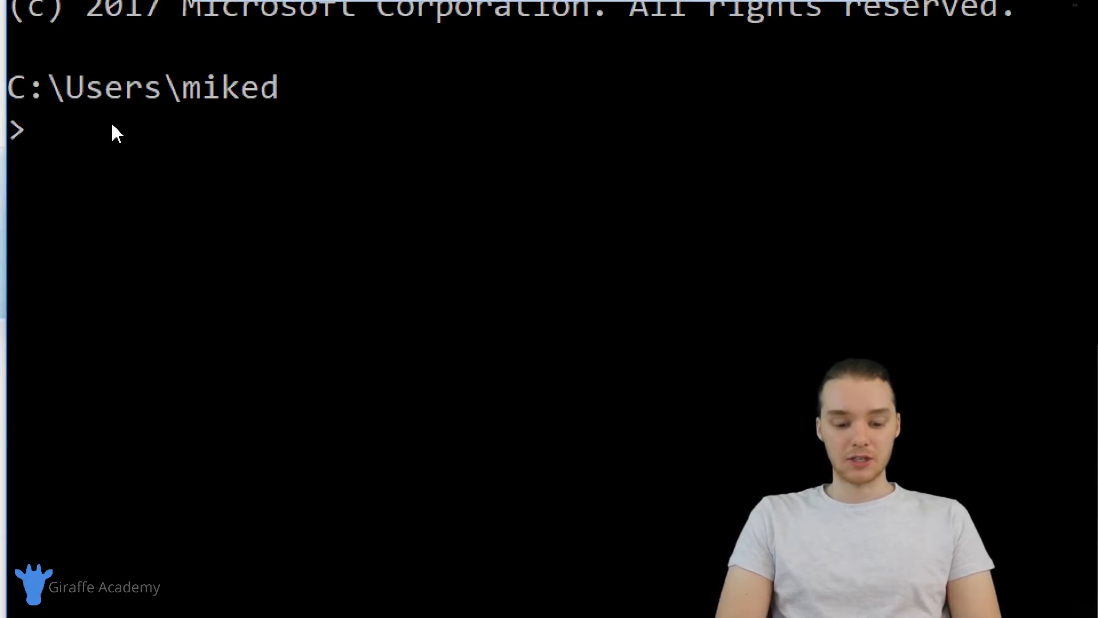
Run 'ruby -v' and select the output line showing ruby 2.4.2p198 (x64-mingw32).
type("ruby")
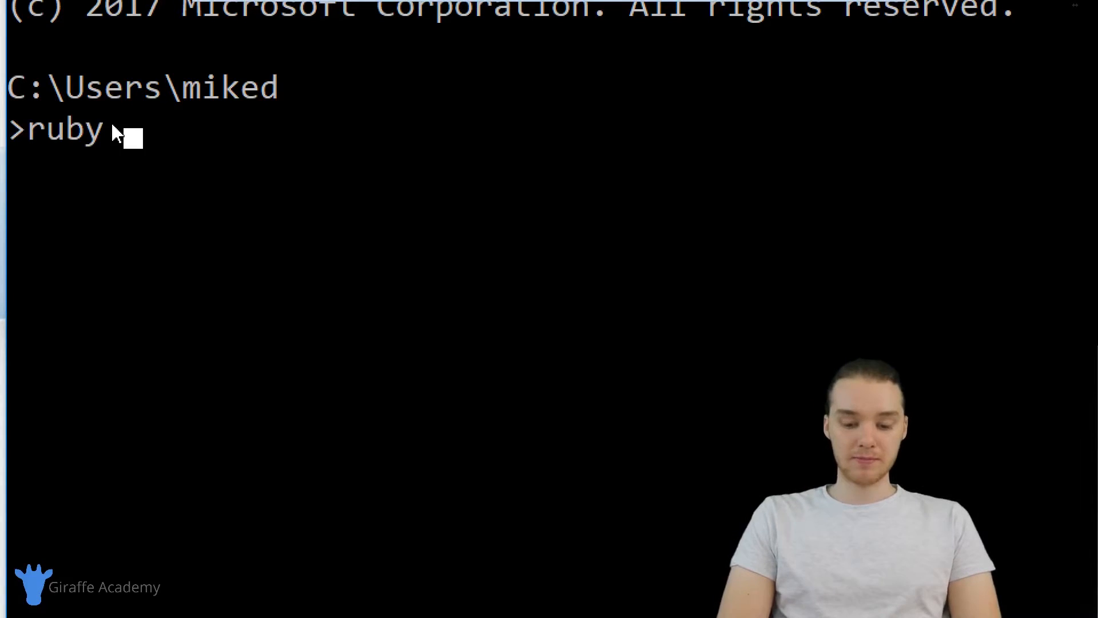
type("-v")
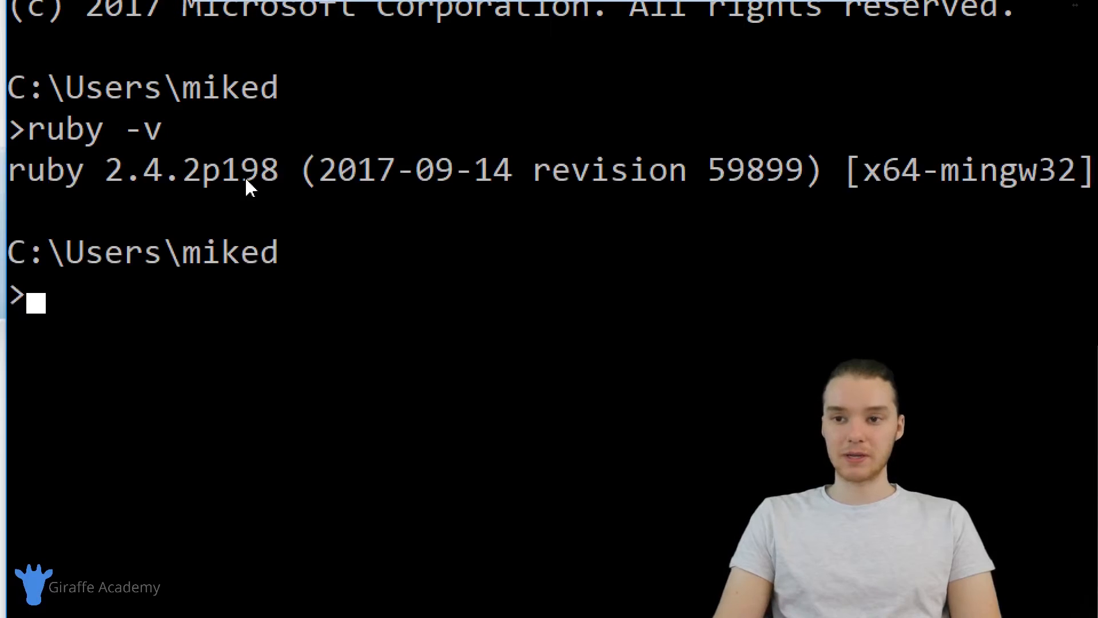
left_click_drag(7, 170, 200, 169)
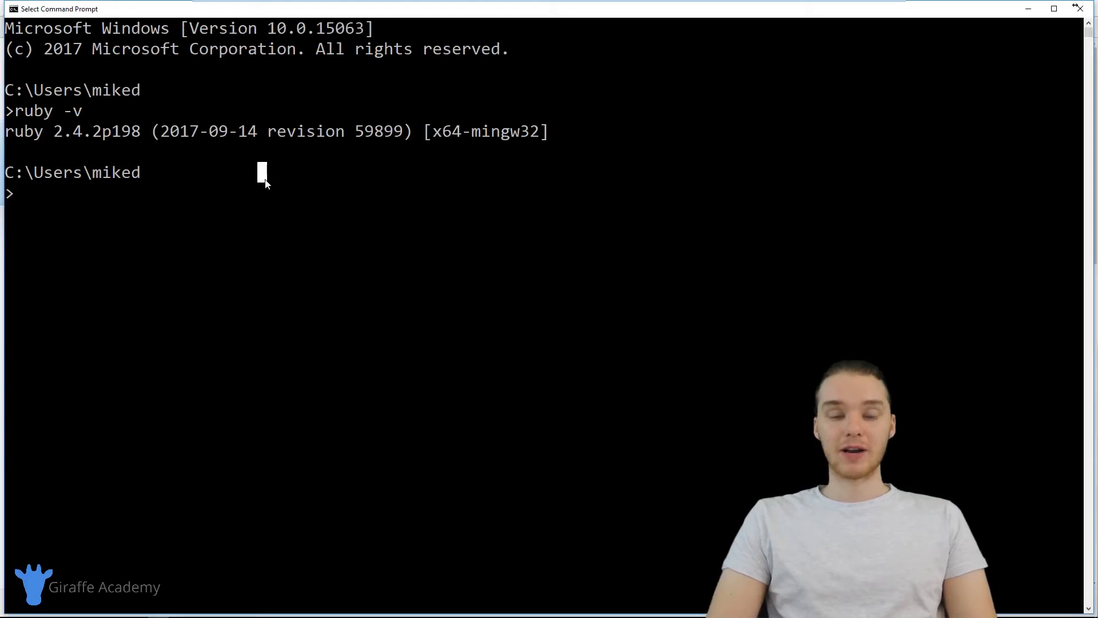
mouse_move(220, 213)
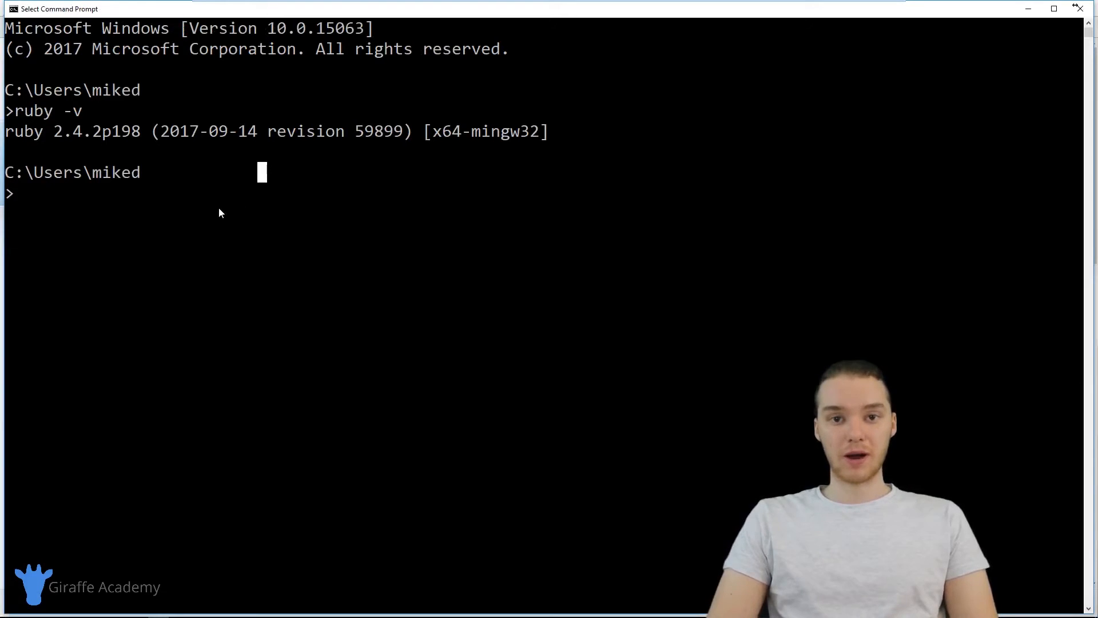